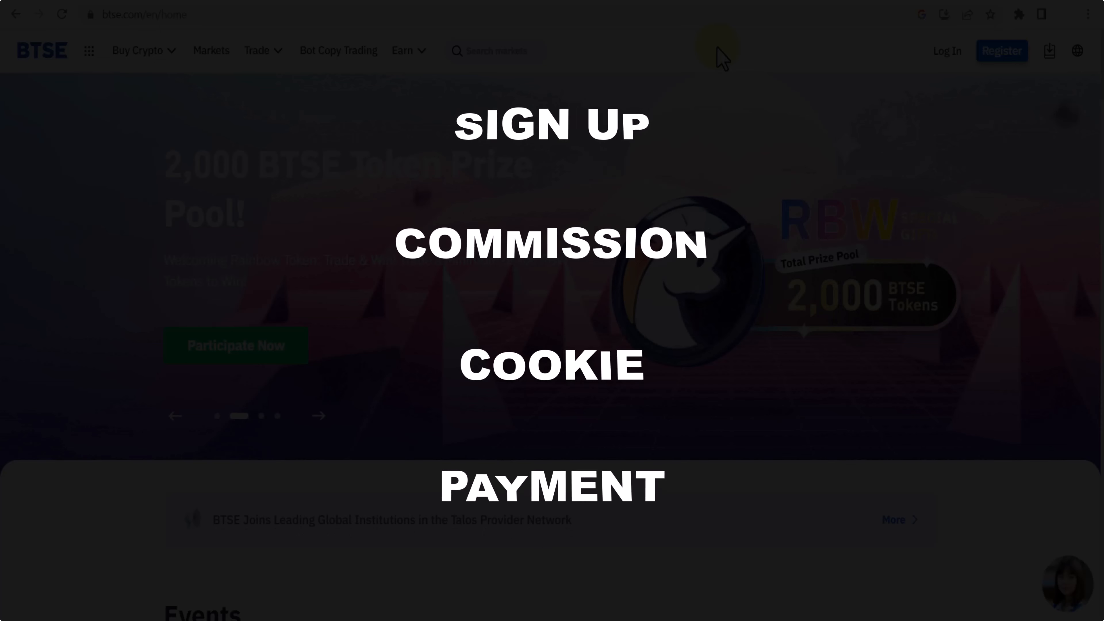
# Navigate from the BTSE site to the impact.com homepage via the address bar.
pyautogui.write('impact.com')
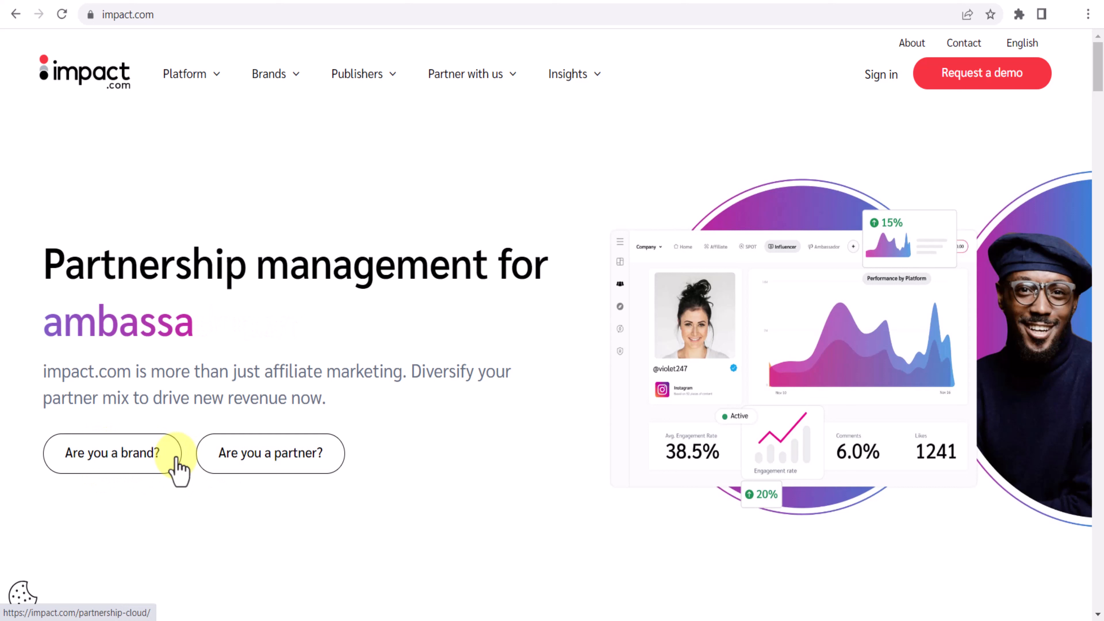
pyautogui.click(271, 453)
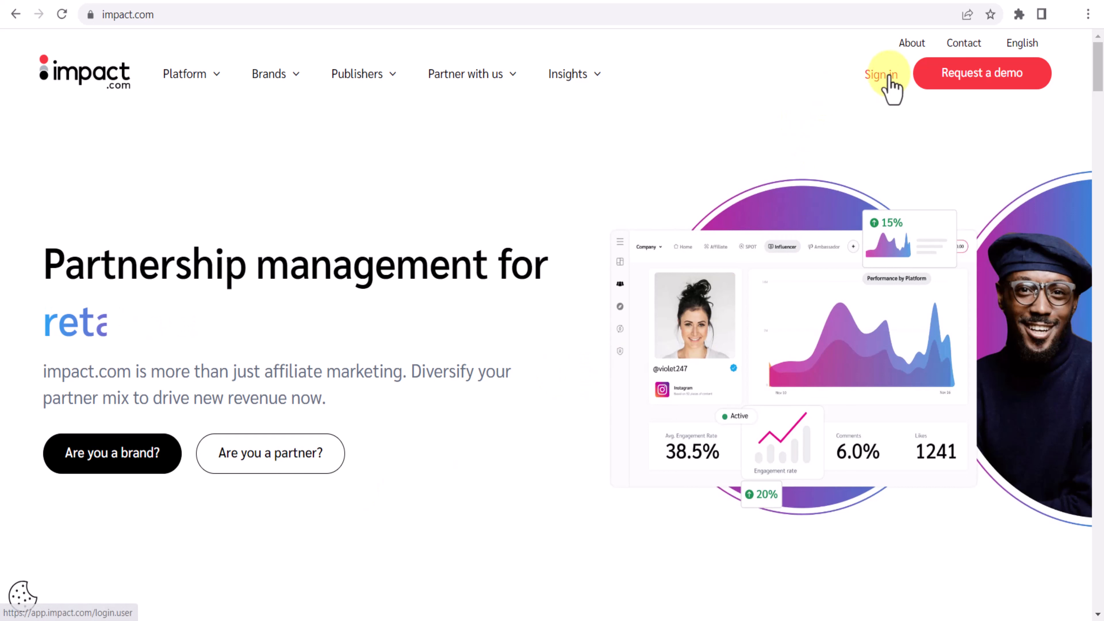
pyautogui.moveTo(831, 92)
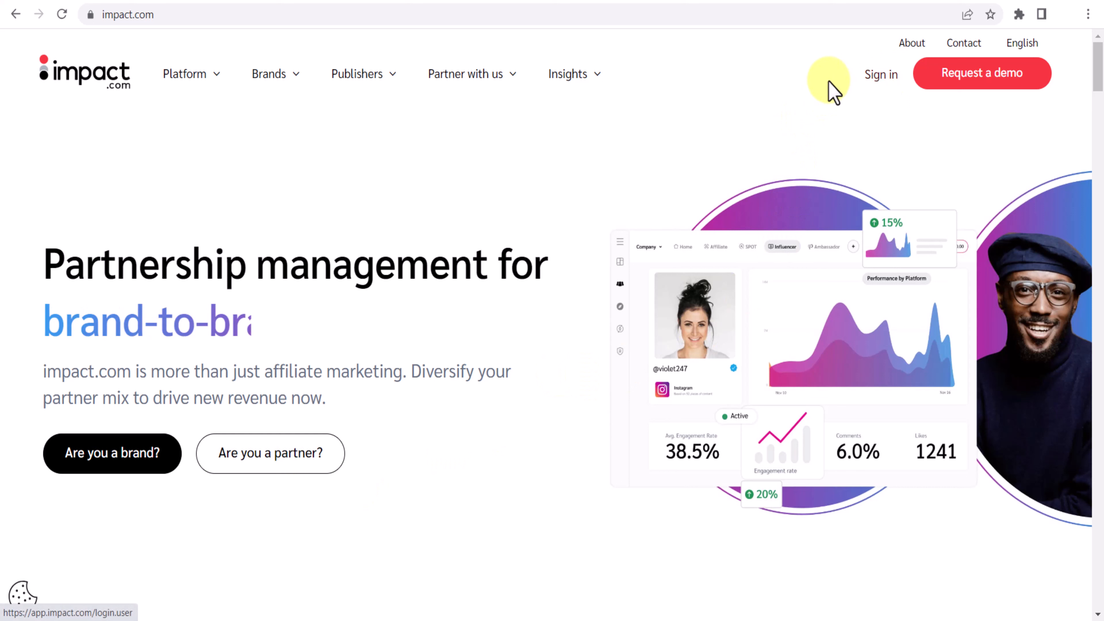
pyautogui.moveTo(765, 75)
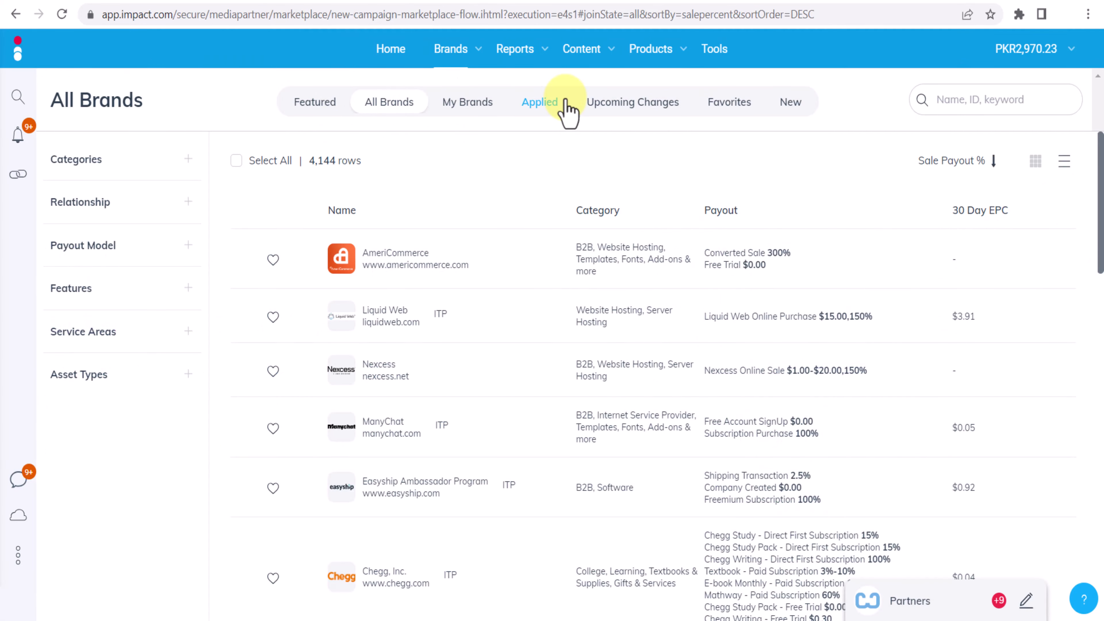
pyautogui.moveTo(450, 48)
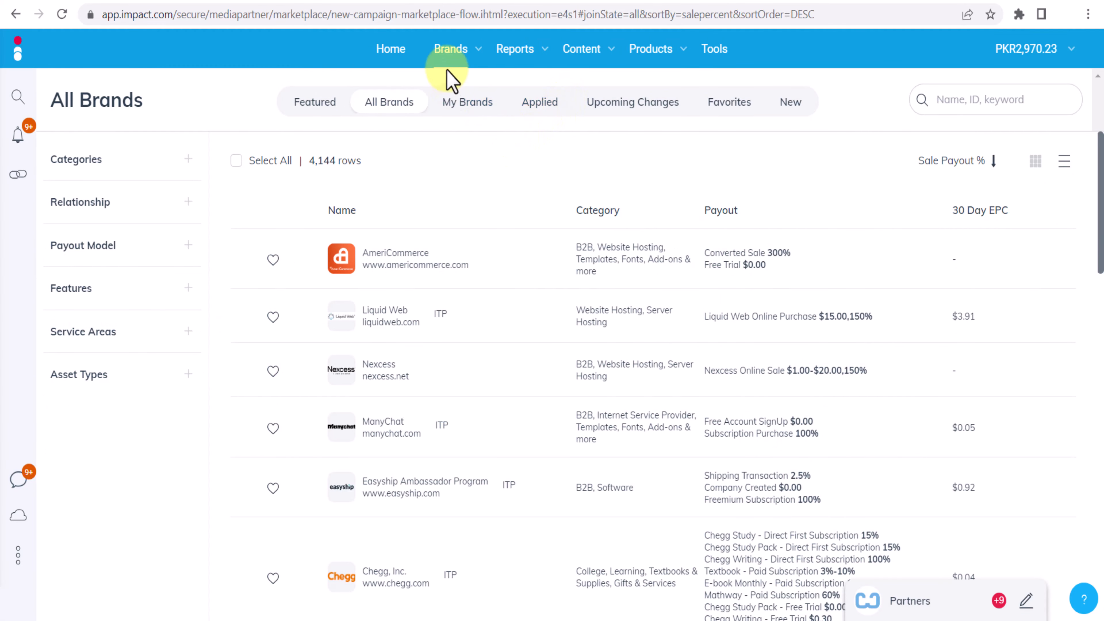
# Show the All Brands marketplace listing 4,144 brands via Brands > Find Brands.
pyautogui.click(450, 48)
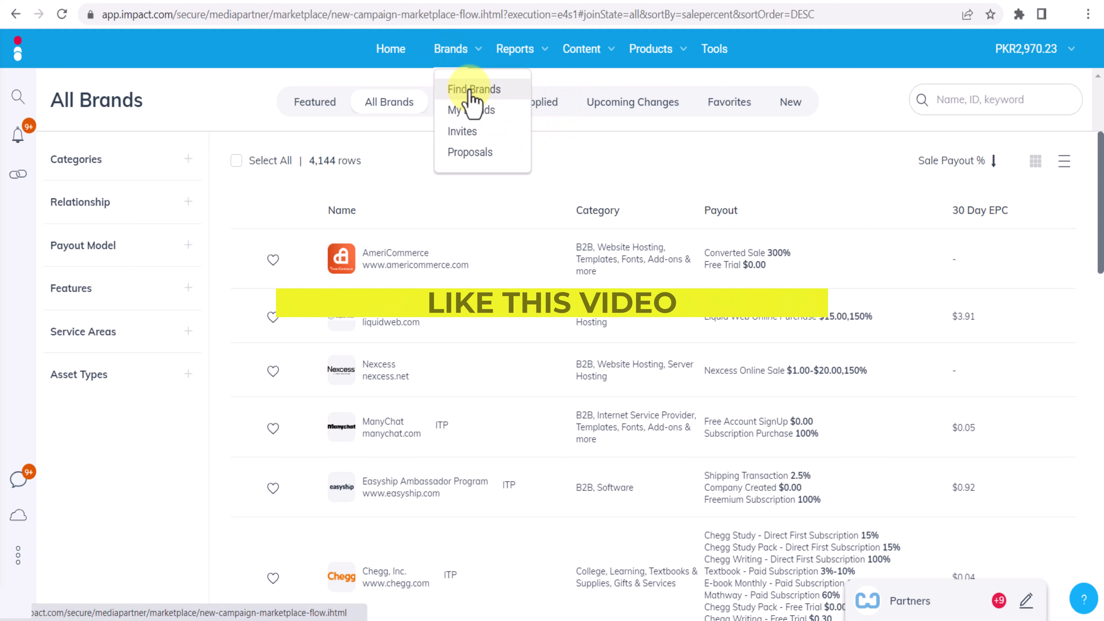
pyautogui.moveTo(389, 102)
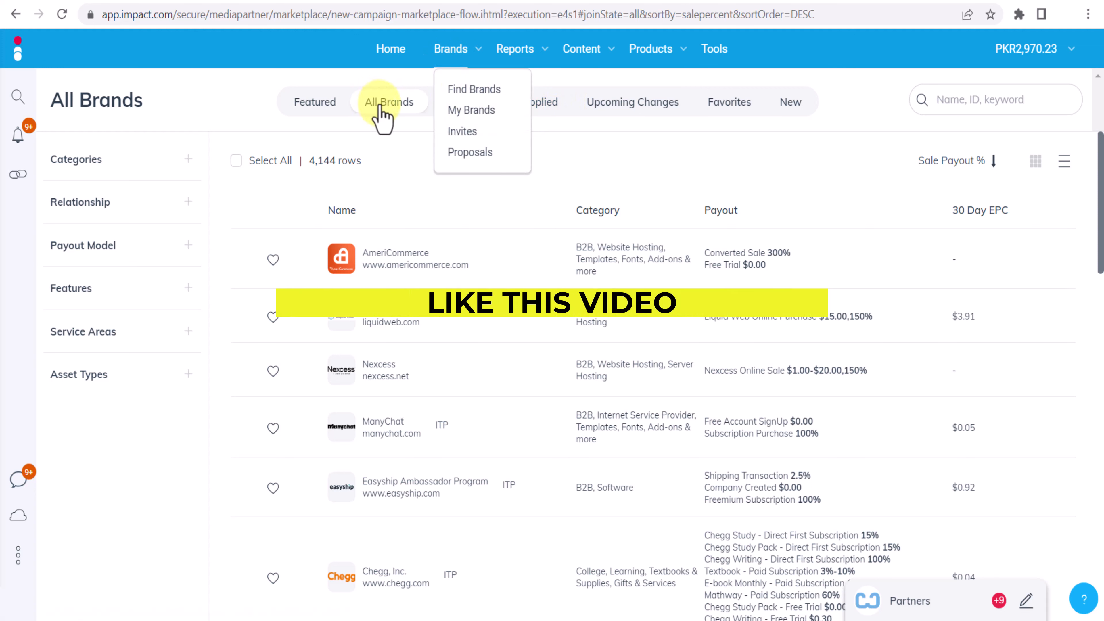
pyautogui.moveTo(322, 173)
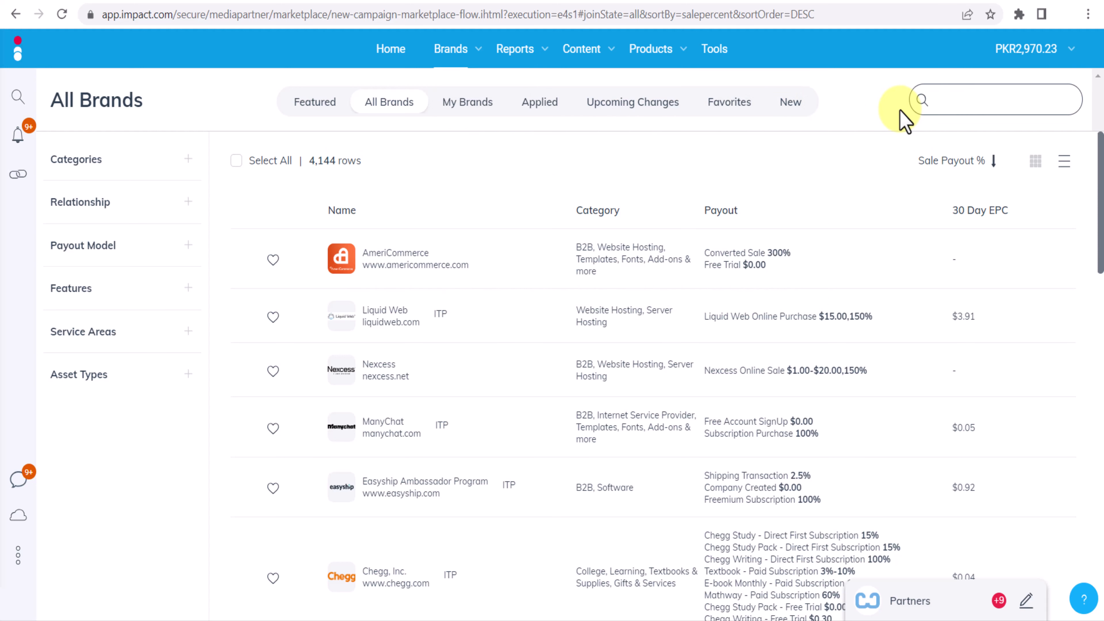
# Search the marketplace for BTSE to reach its brand profile with the 35% per trade plan.
pyautogui.write('BTSE')
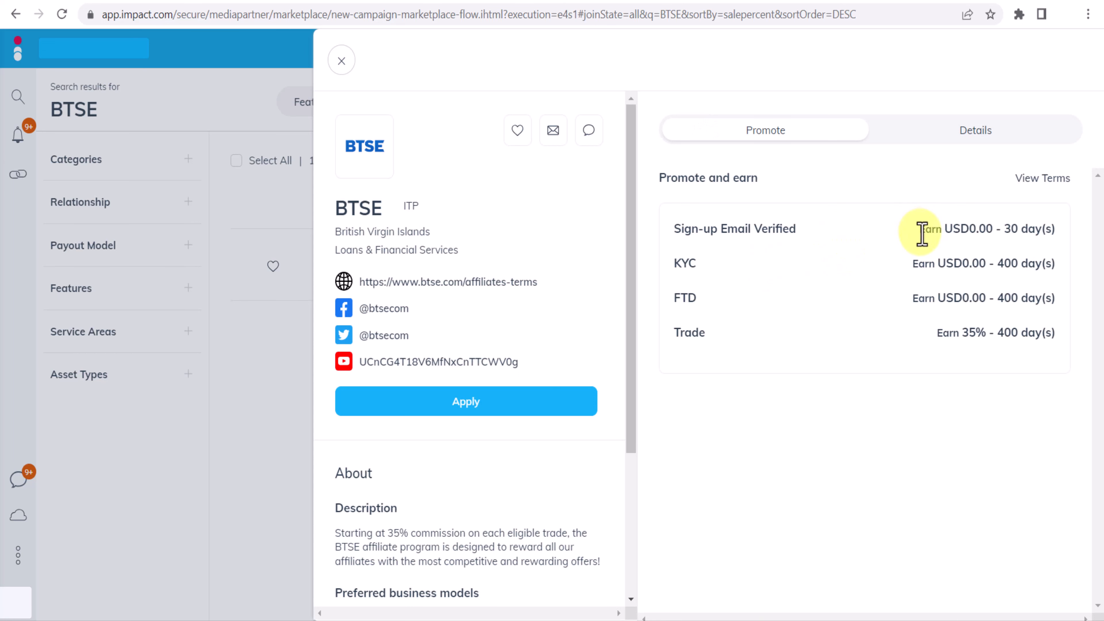
pyautogui.moveTo(678, 235)
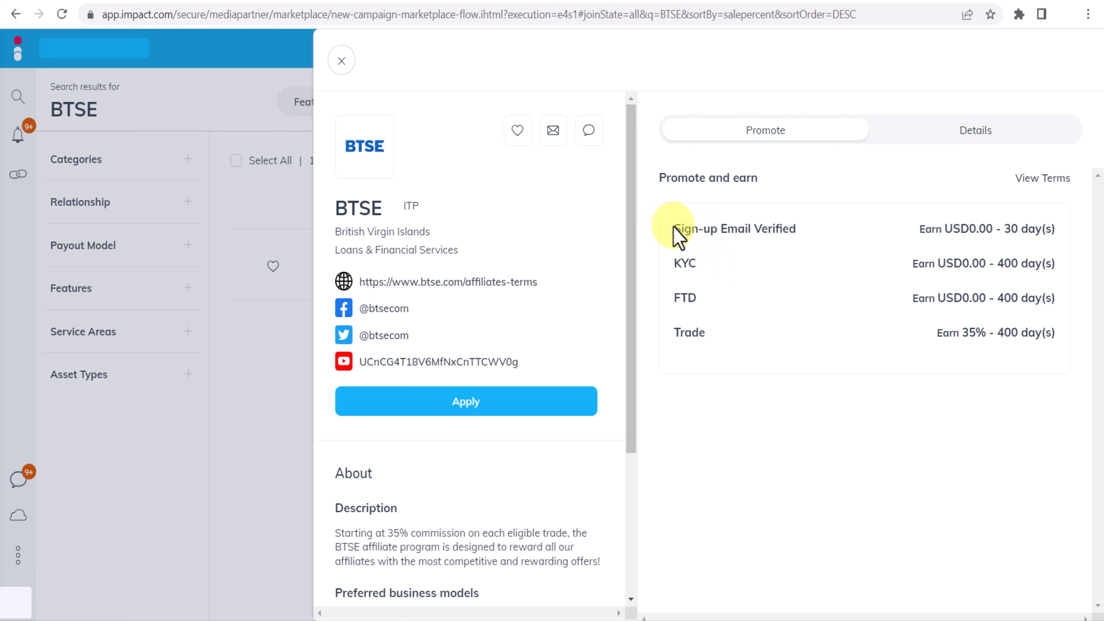